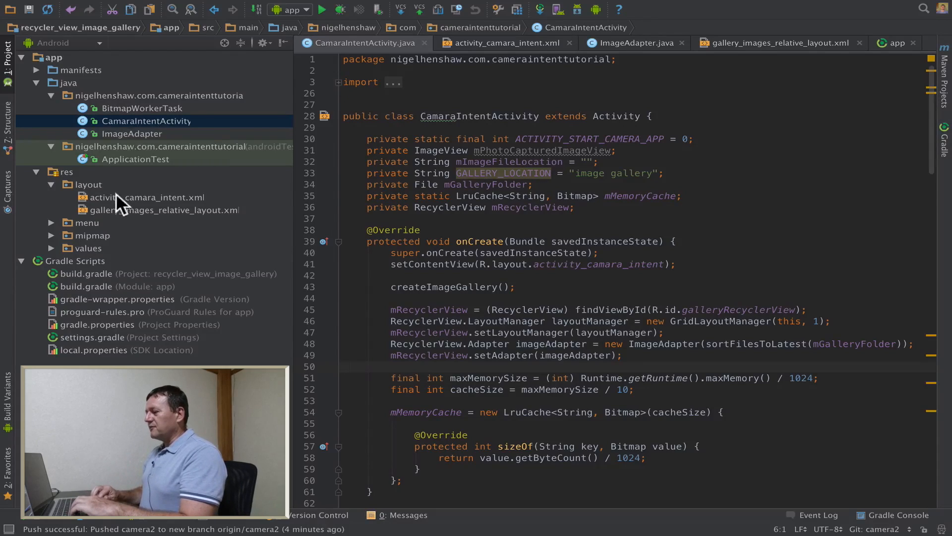
pyautogui.moveTo(141, 218)
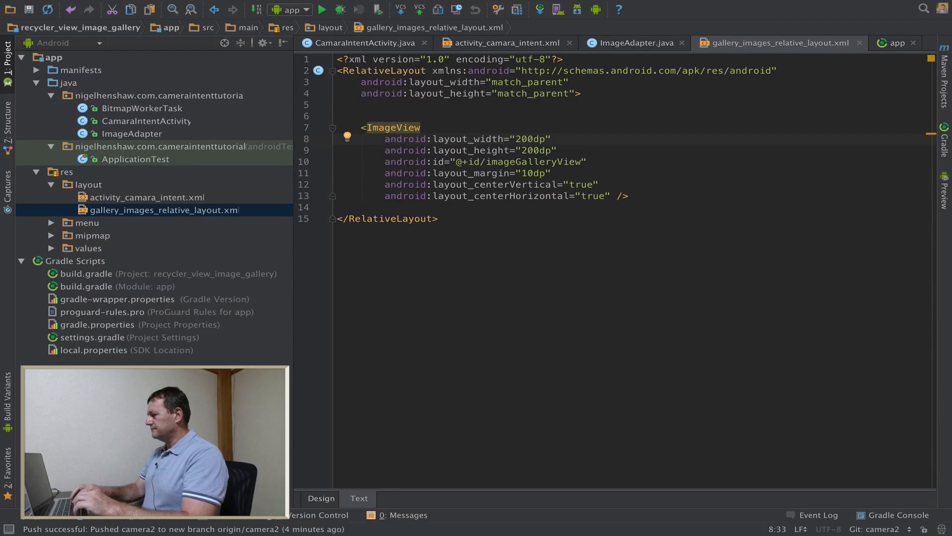
# Set the thumbnail ImageView to wrap_content and layout_alignParentTop="true" in gallery_images_relative_layout.xml.
pyautogui.write('wrap_content')
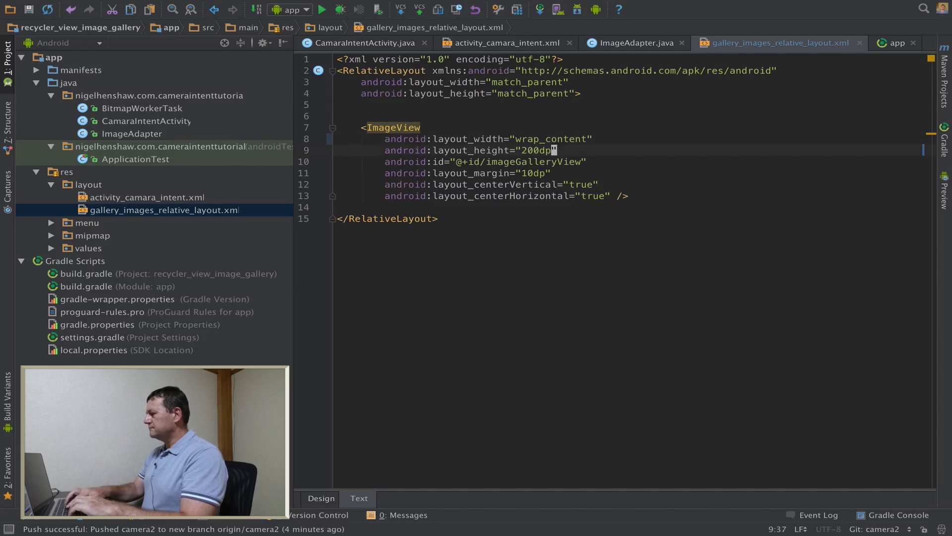
pyautogui.write('wrap_content')
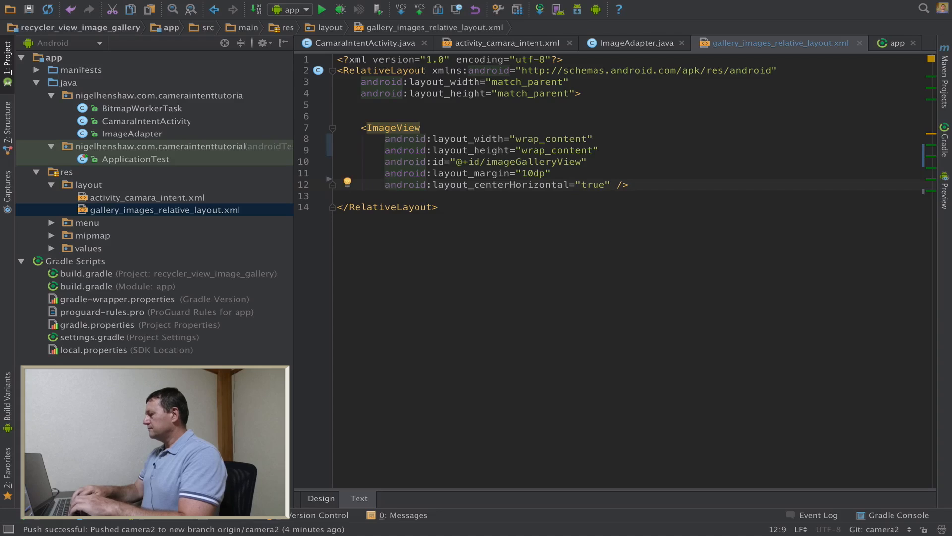
pyautogui.write('android:layo />')
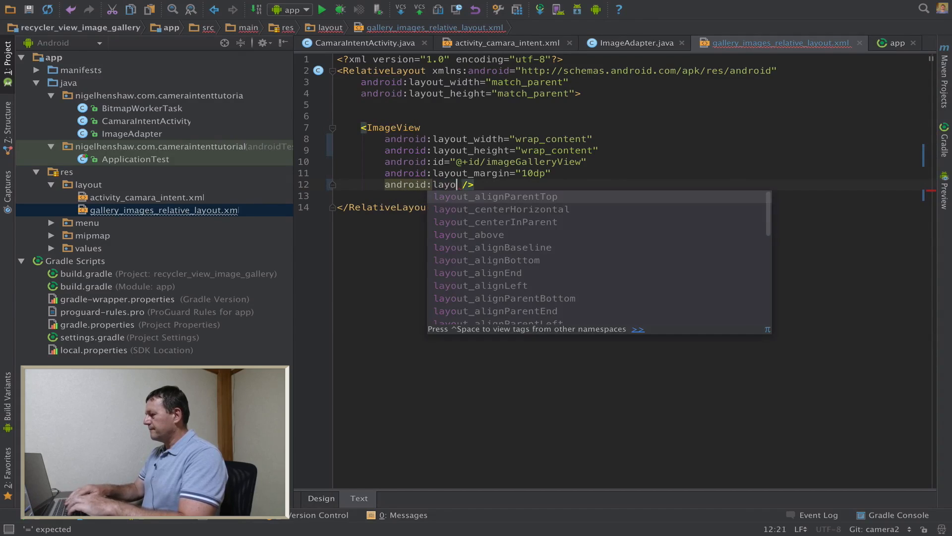
pyautogui.click(495, 196)
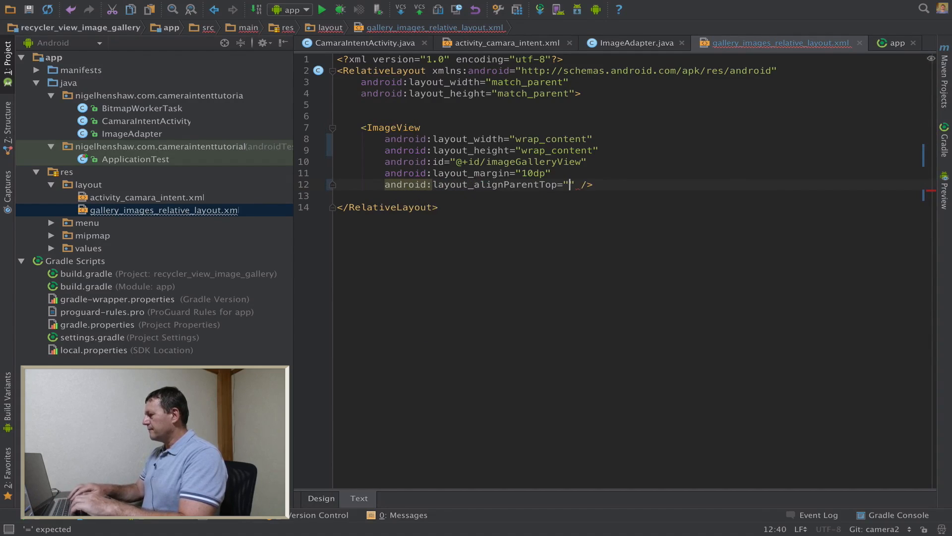
pyautogui.write('true')
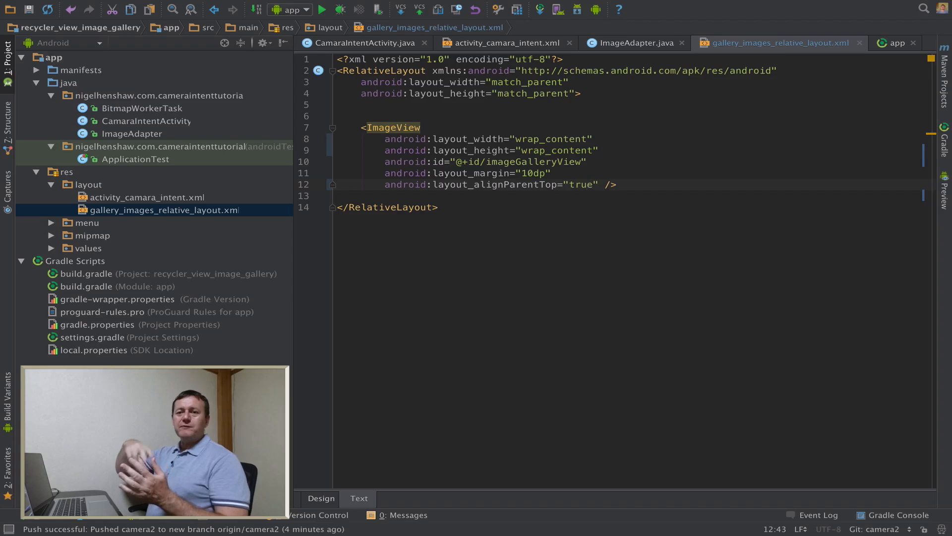
pyautogui.moveTo(154, 74)
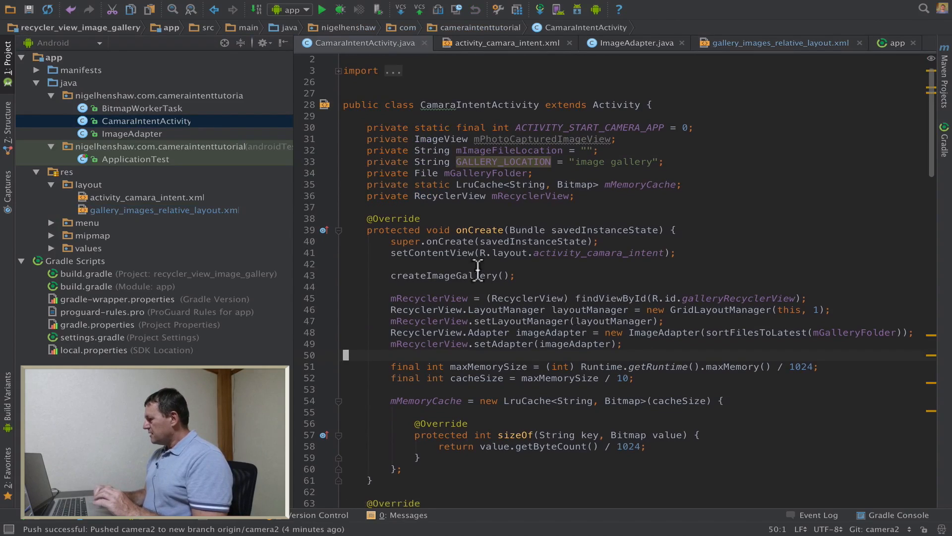
pyautogui.moveTo(522, 304)
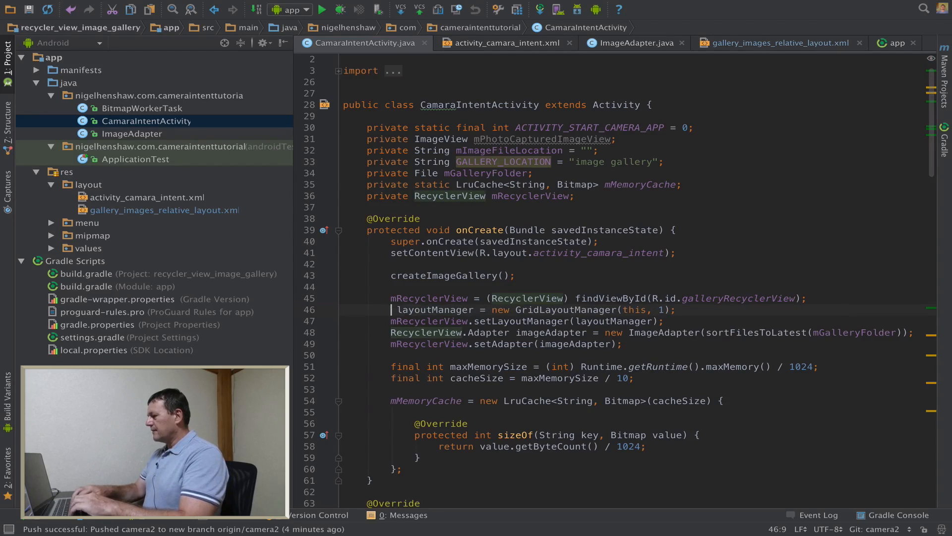
# Declare layoutManager as GridLayoutManager and set its orientation to LinearLayoutManager.HORIZONTAL.
pyautogui.write('GridLayoutManager')
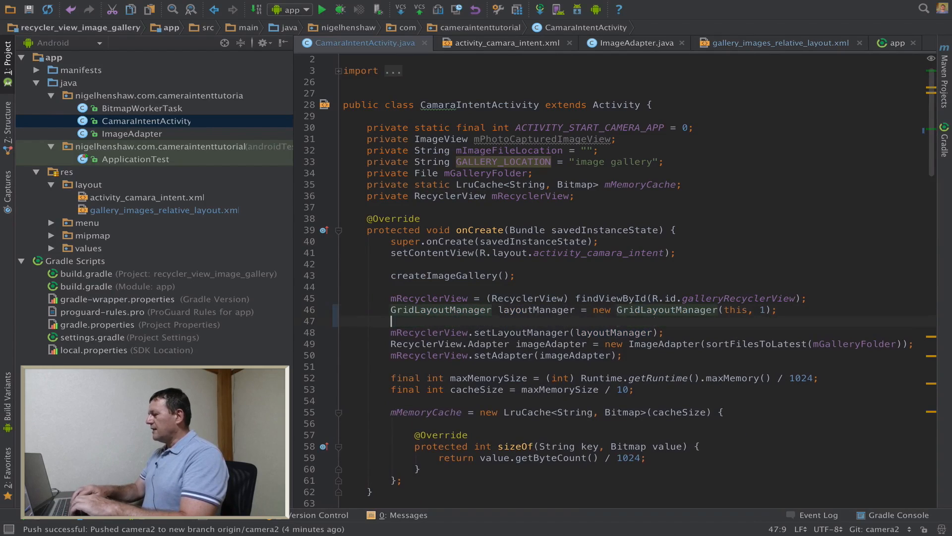
pyautogui.write('layoutManager.setOrientation();')
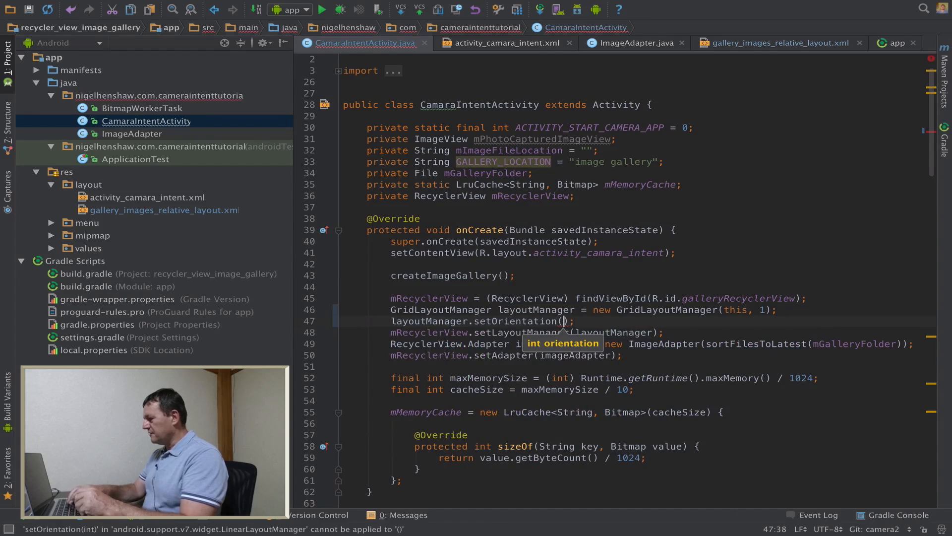
pyautogui.write('LinearLayoutManager.HORIZONTAL')
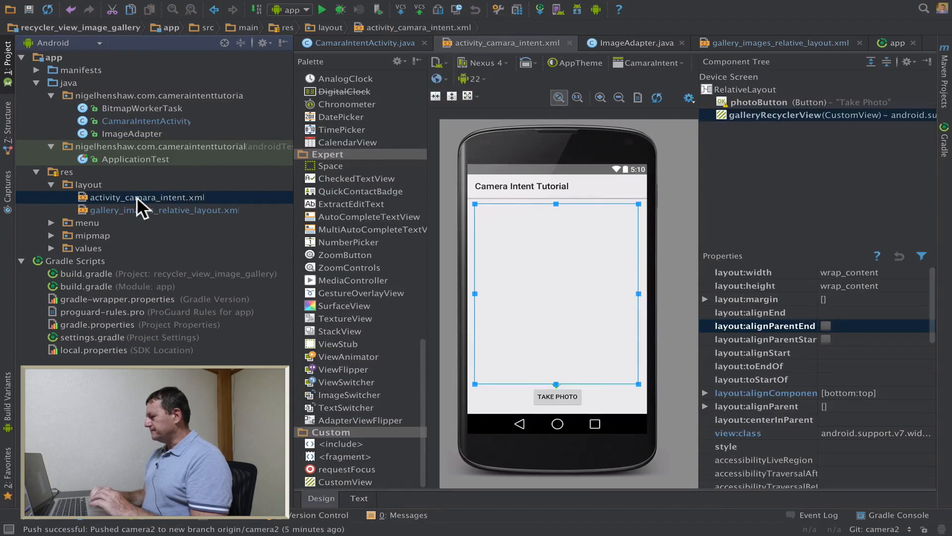
# Drop a TextureView into activity_camara_intent.xml and view its XML source.
pyautogui.click(789, 114)
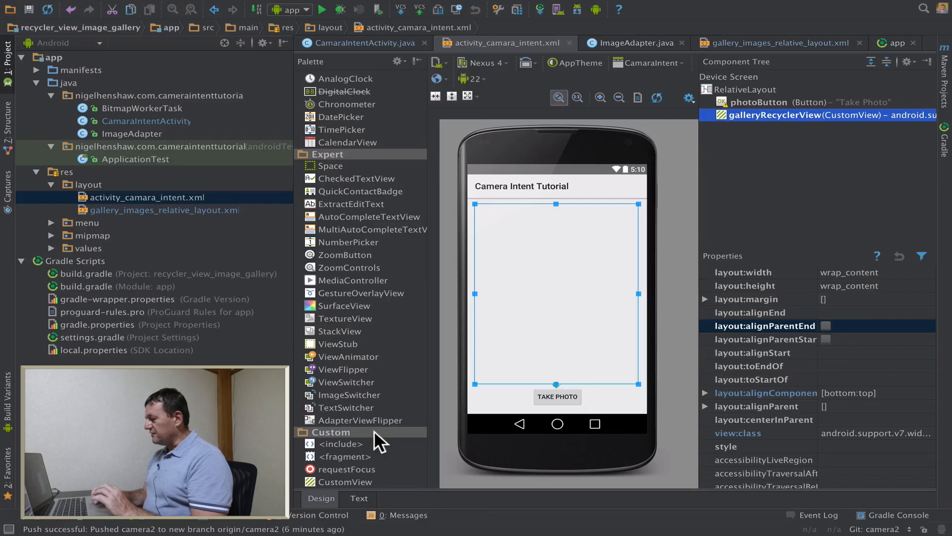
pyautogui.moveTo(352, 377)
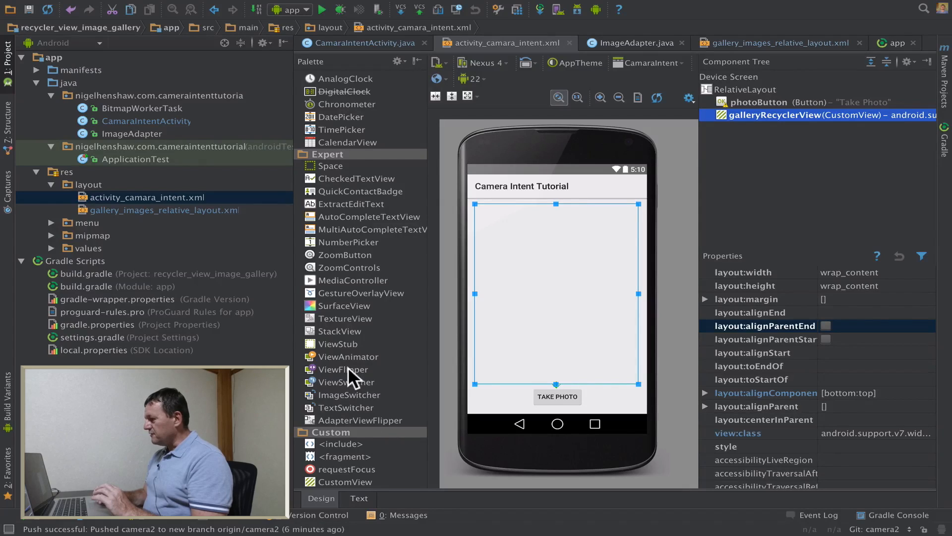
pyautogui.moveTo(346, 175)
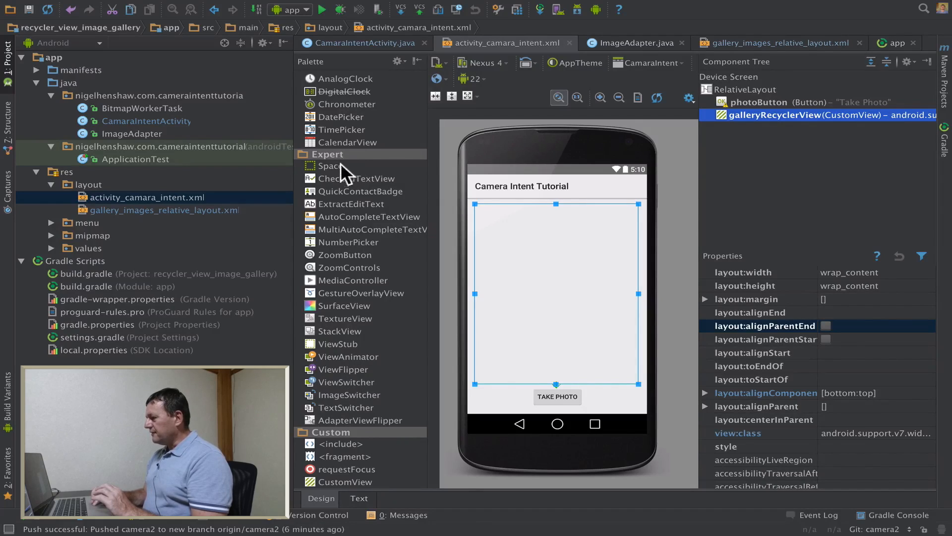
pyautogui.moveTo(343, 328)
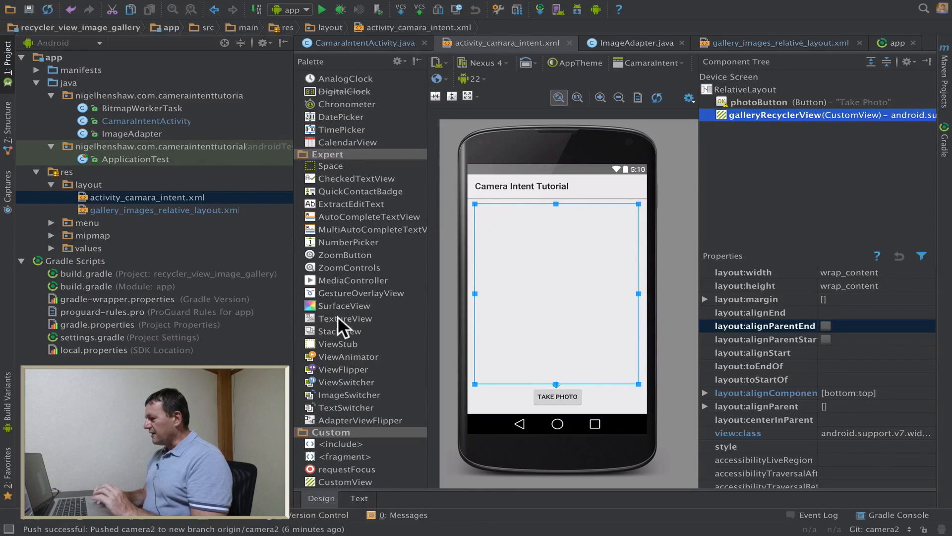
pyautogui.moveTo(344, 318); pyautogui.dragTo(541, 337)
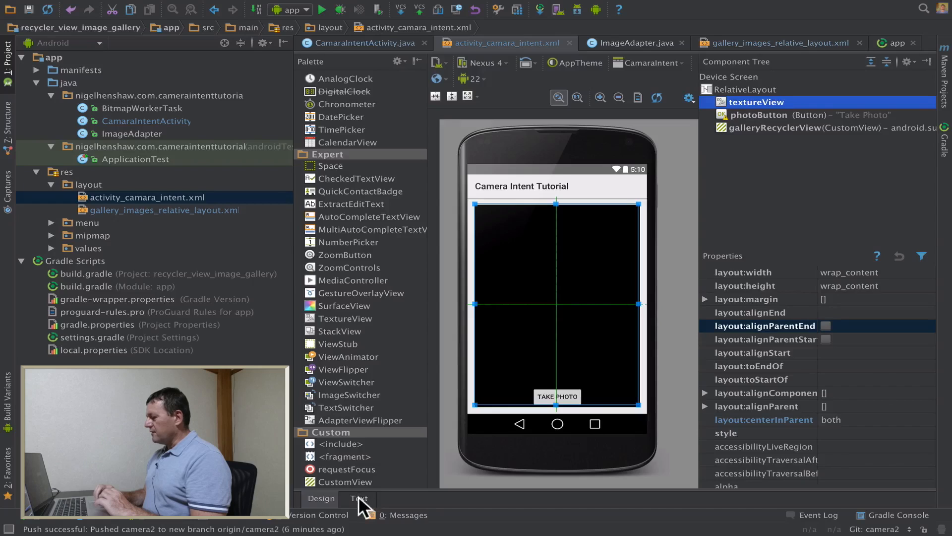
pyautogui.click(359, 498)
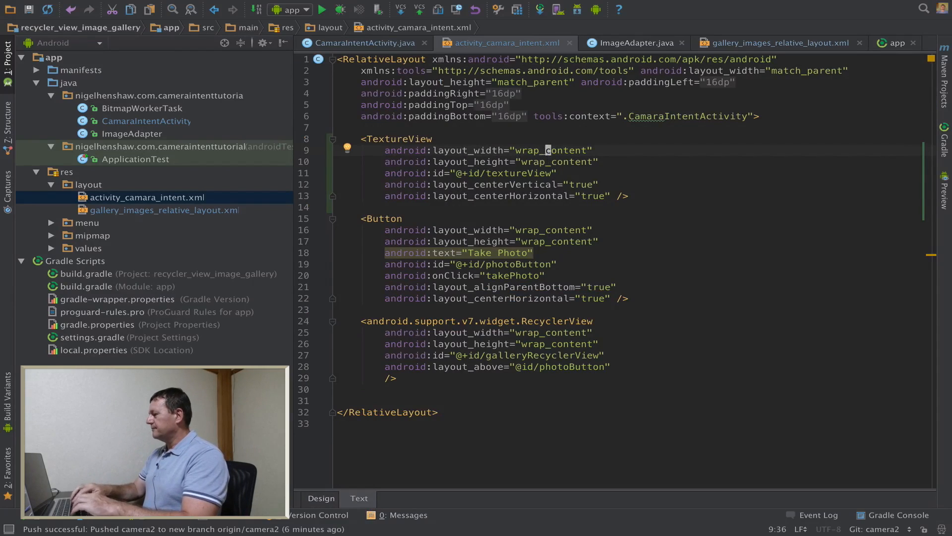
# Set the TextureView's width and height to match_parent and preview it in Design view.
pyautogui.write('match_pa')
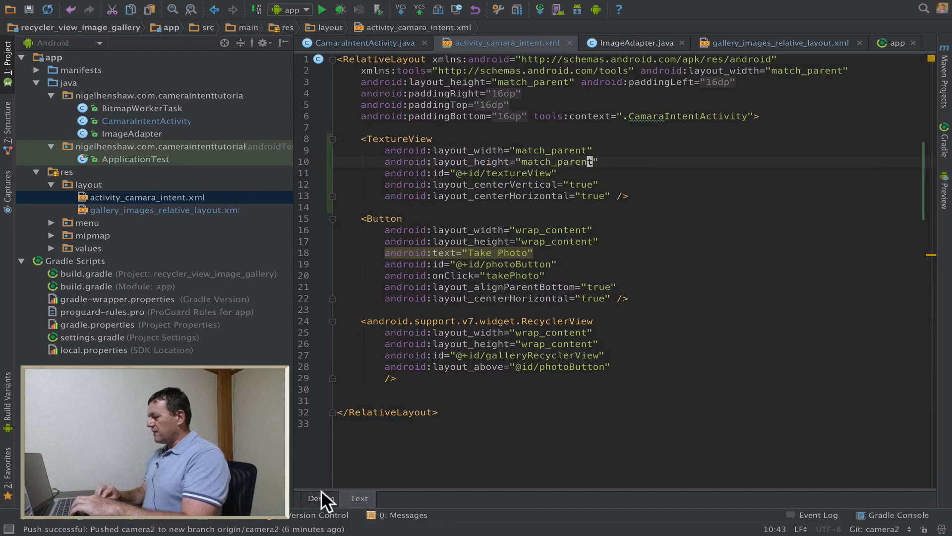
pyautogui.click(320, 498)
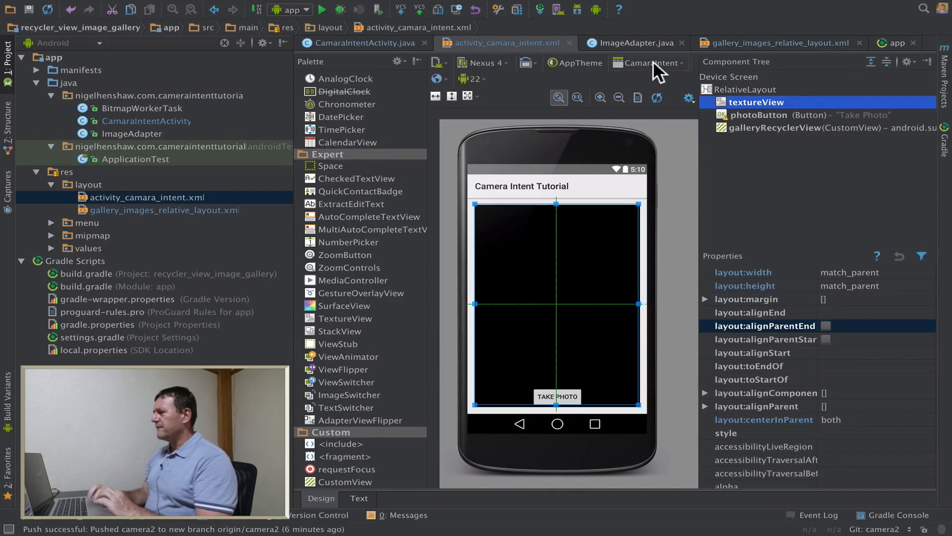
pyautogui.click(325, 9)
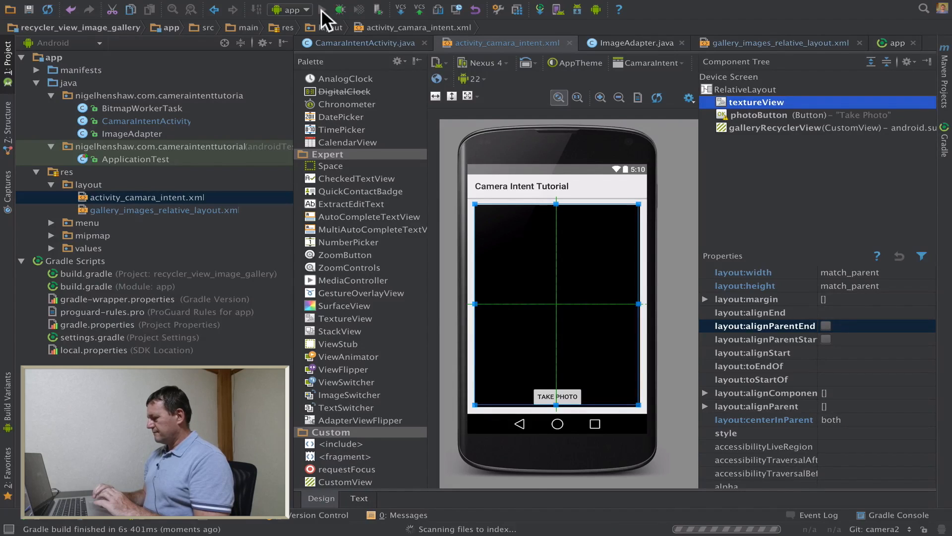
# Run the camera app on the connected LGE Nexus 4.
pyautogui.click(324, 8)
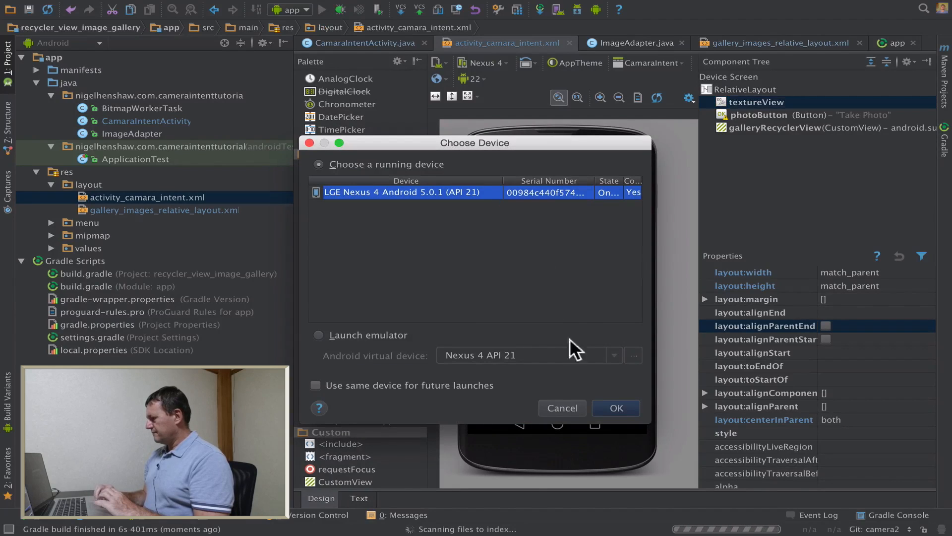
pyautogui.click(615, 407)
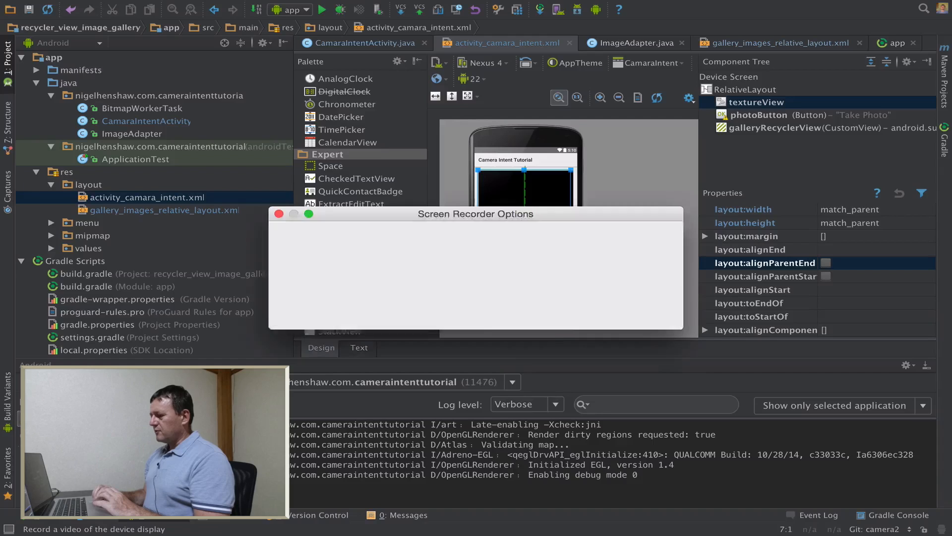
# Record the Nexus 4 screen while taking and accepting a photo.
pyautogui.click(279, 213)
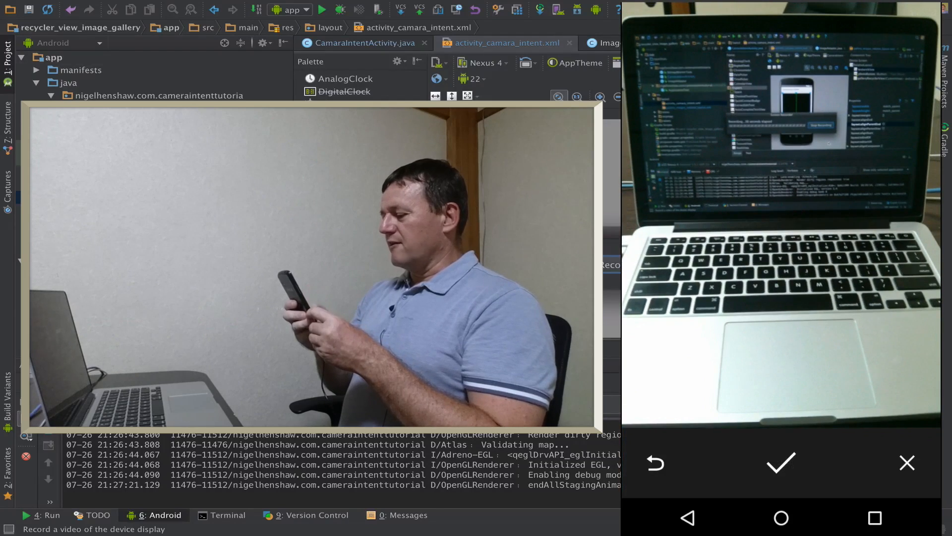
pyautogui.click(782, 463)
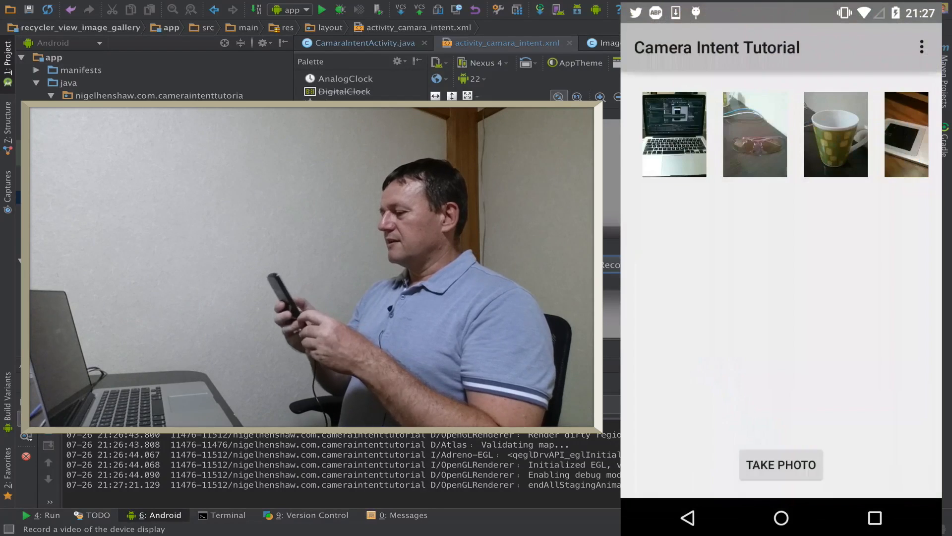